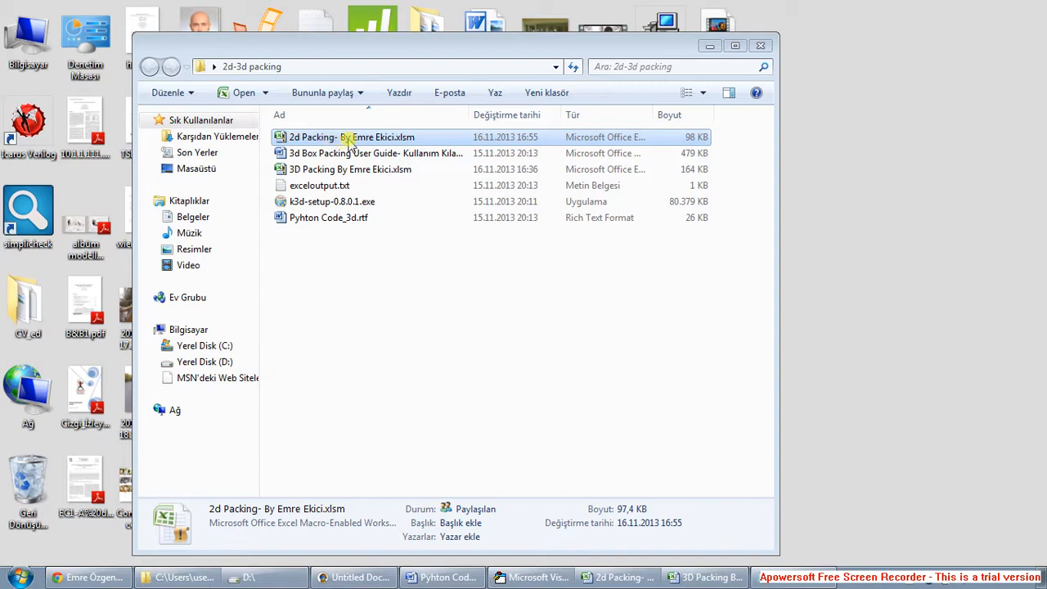
pyautogui.moveTo(379, 137)
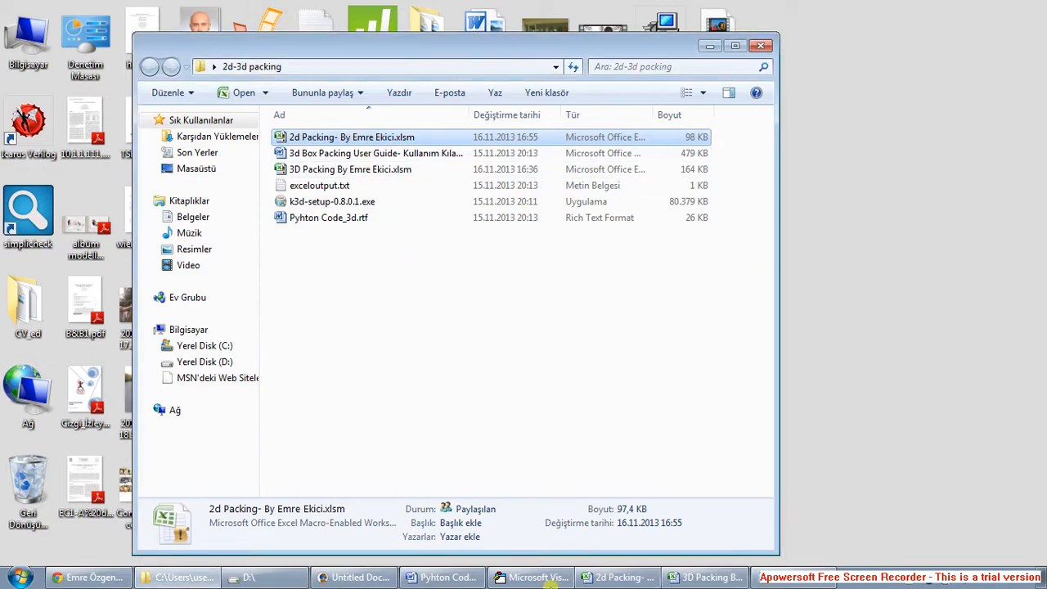
# Step: Open the 2d Packing workbook, review the en, boy, W, H and Area headings, and enter width 5000
pyautogui.doubleClick(352, 137)
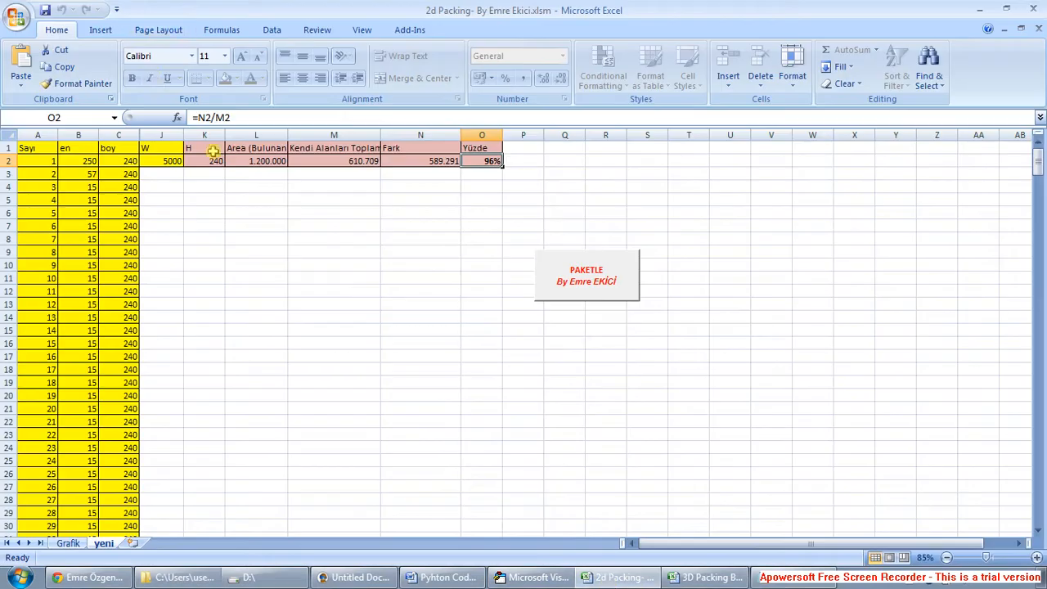
pyautogui.click(162, 213)
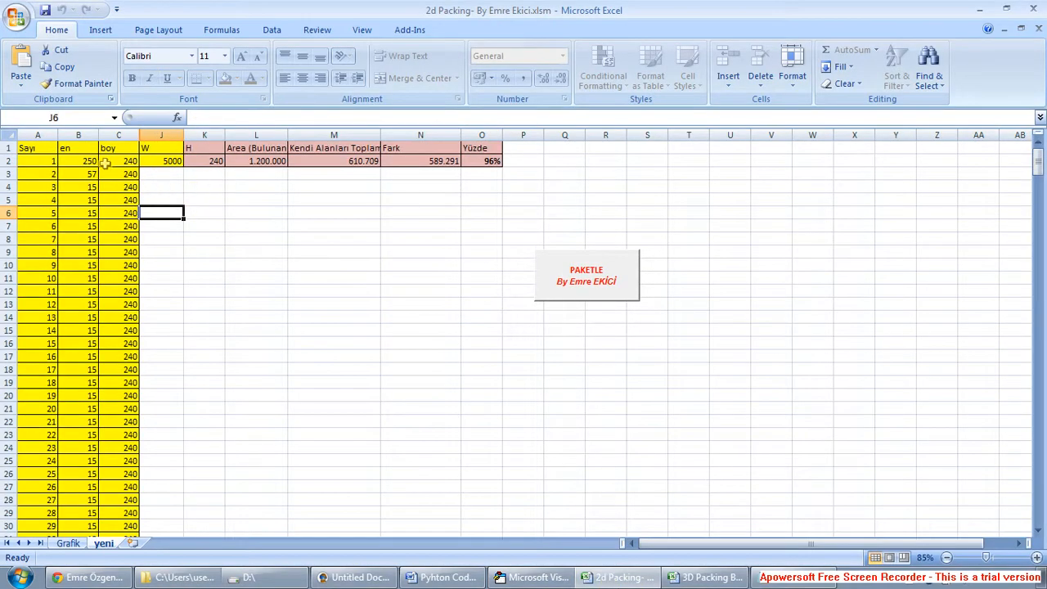
pyautogui.click(79, 148)
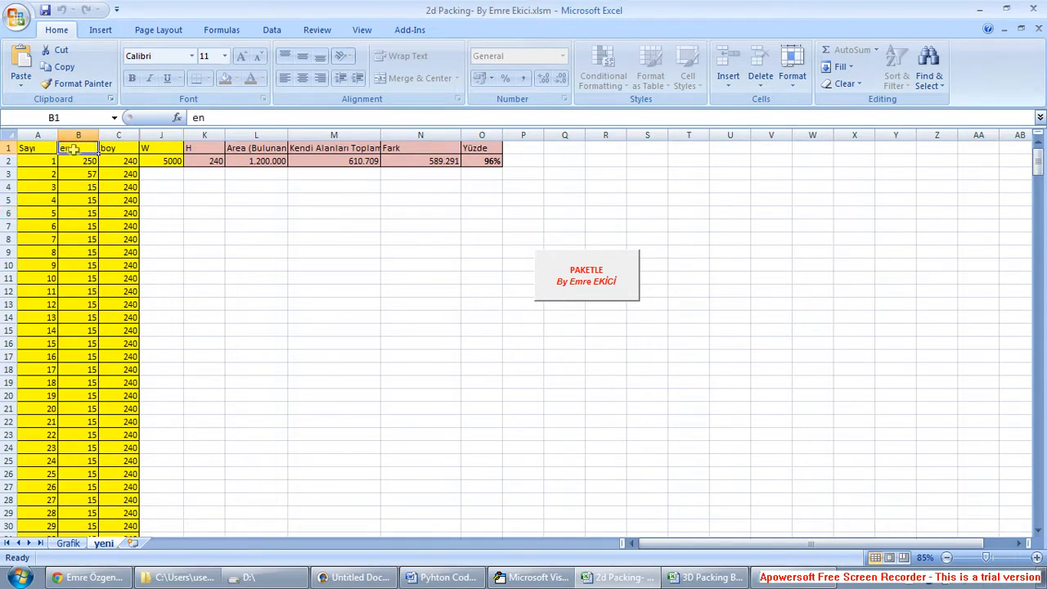
pyautogui.click(118, 148)
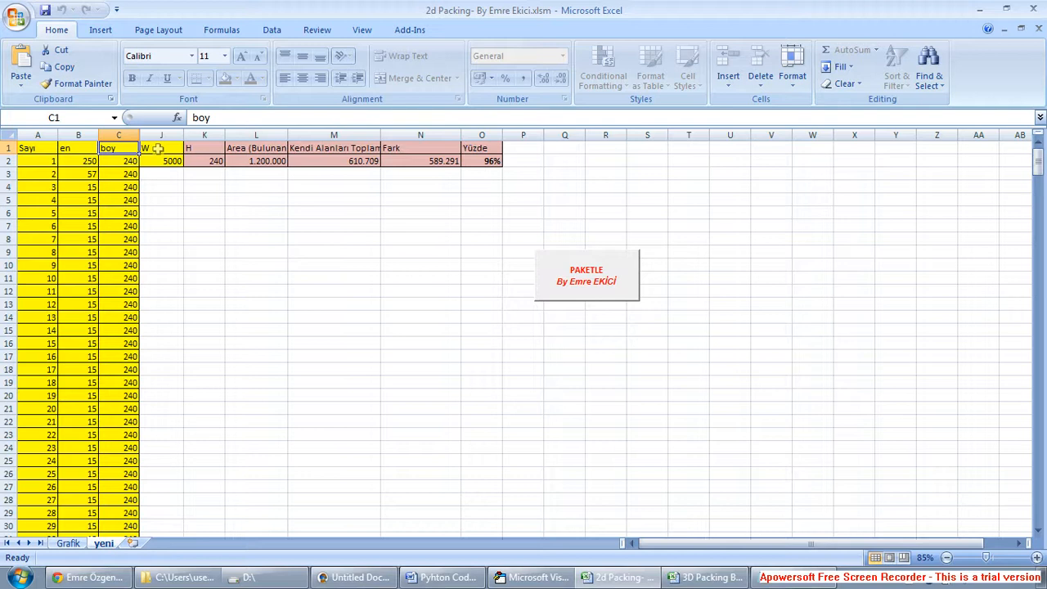
pyautogui.click(160, 149)
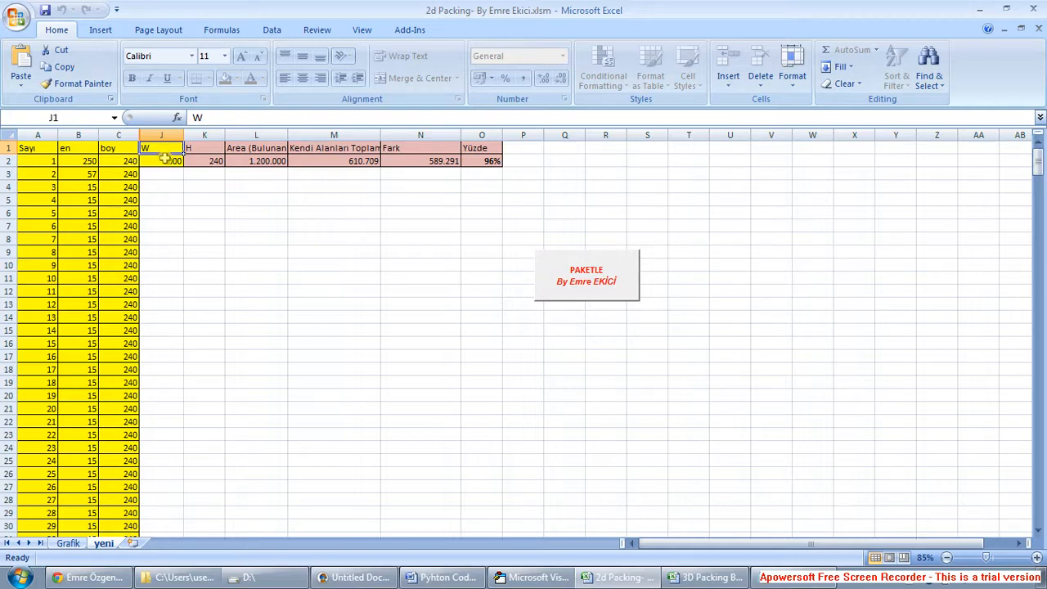
pyautogui.write('5000')
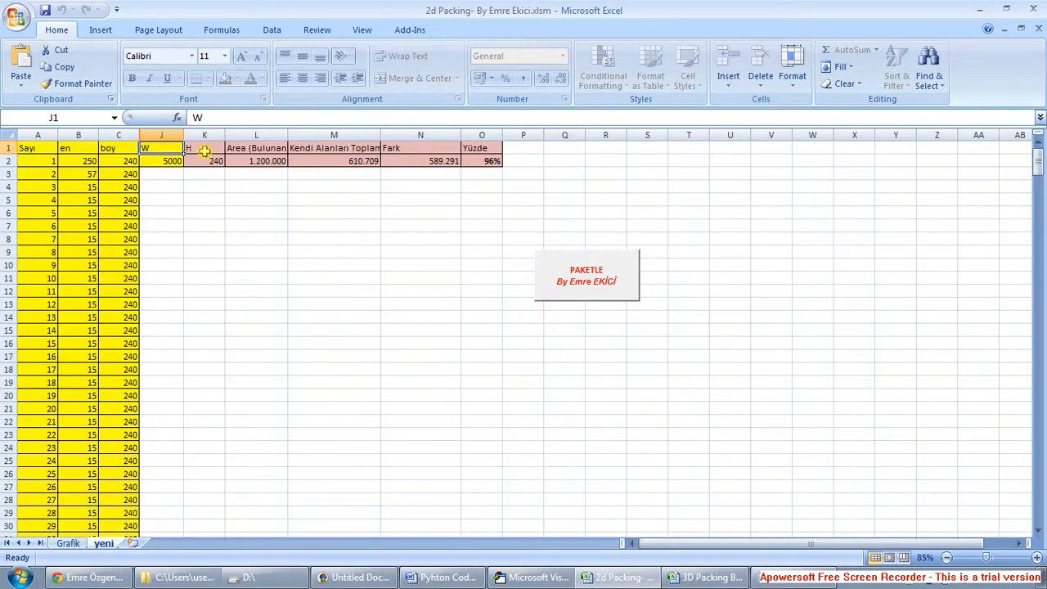
pyautogui.click(203, 148)
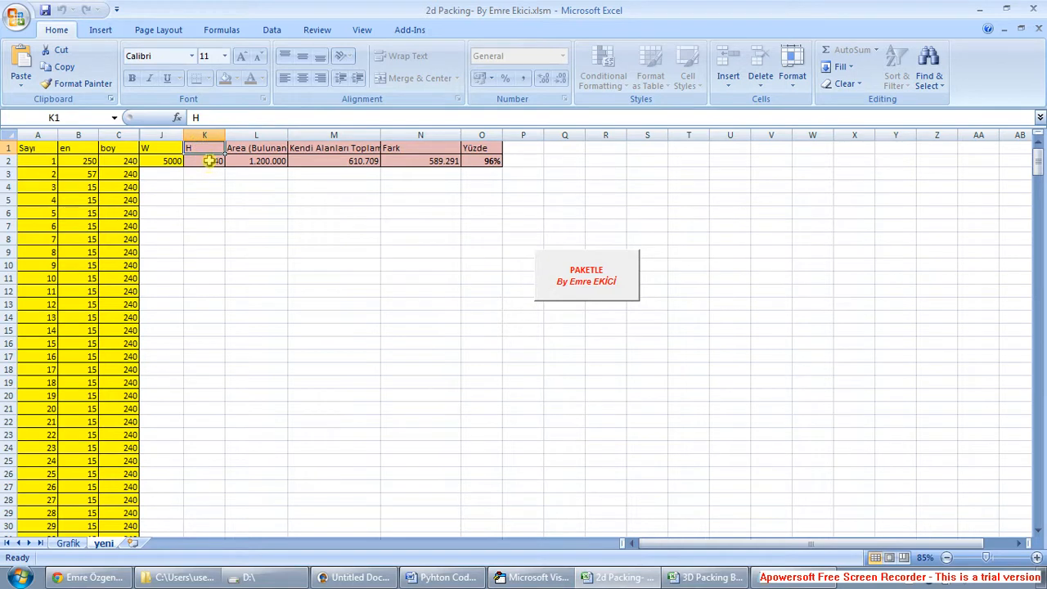
pyautogui.click(256, 148)
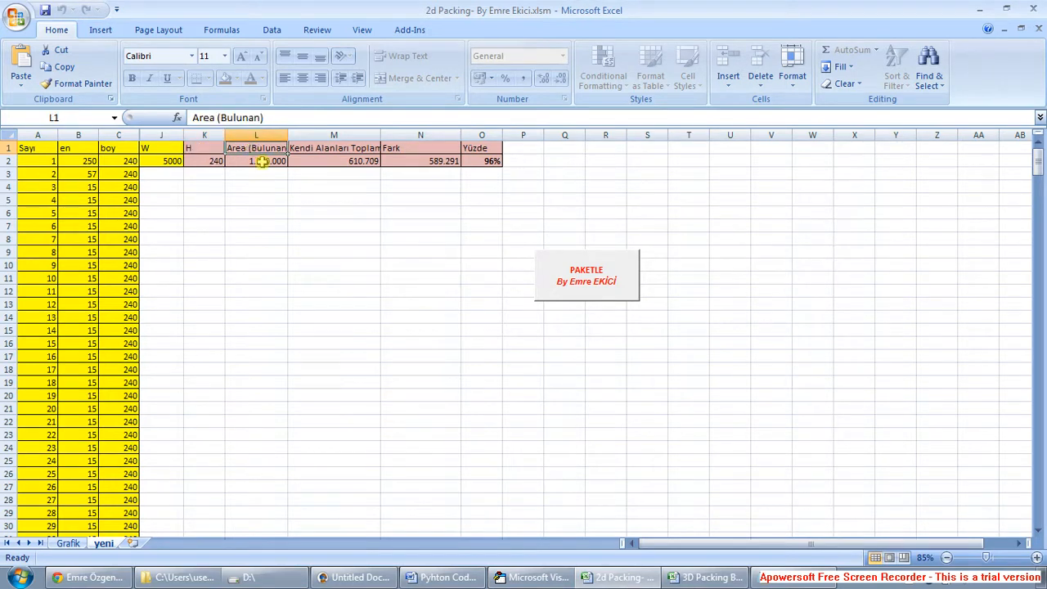
# Step: Review the found area, total box area, Fark difference and Yüzde efficiency formulas
pyautogui.click(256, 160)
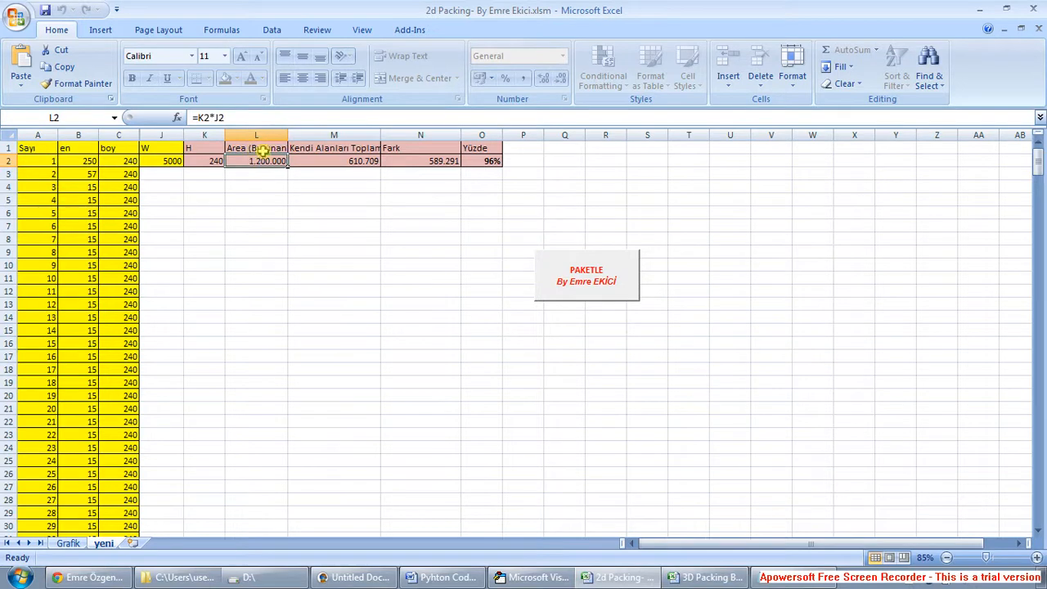
pyautogui.moveTo(268, 170)
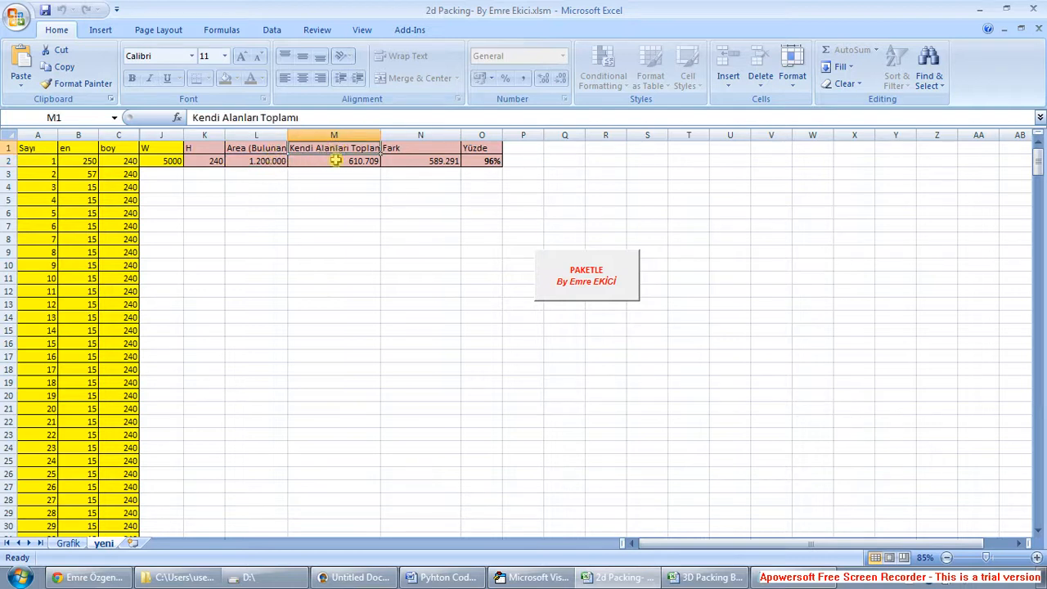
pyautogui.click(334, 160)
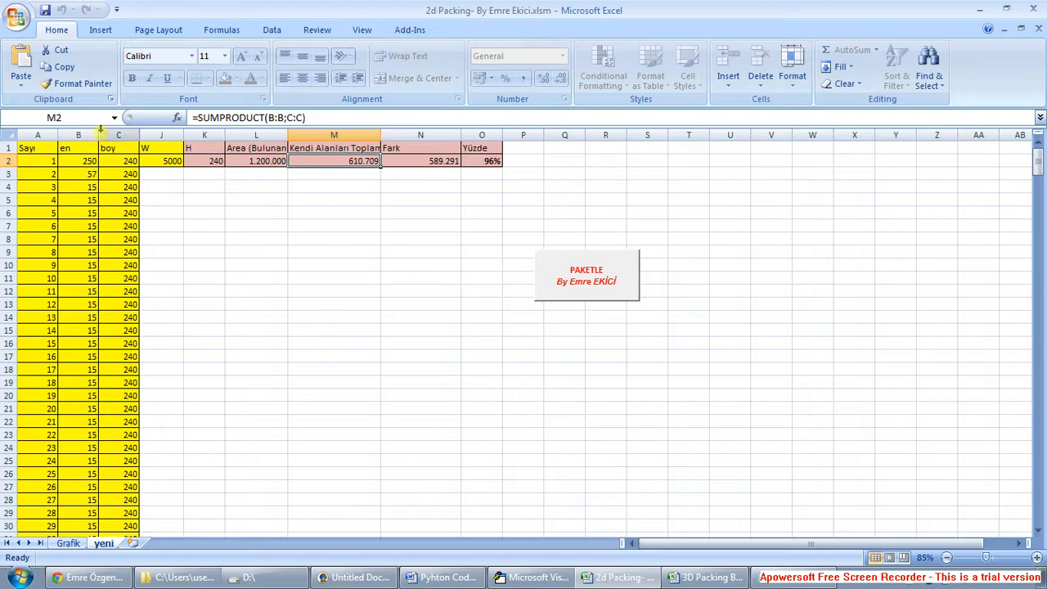
pyautogui.click(420, 160)
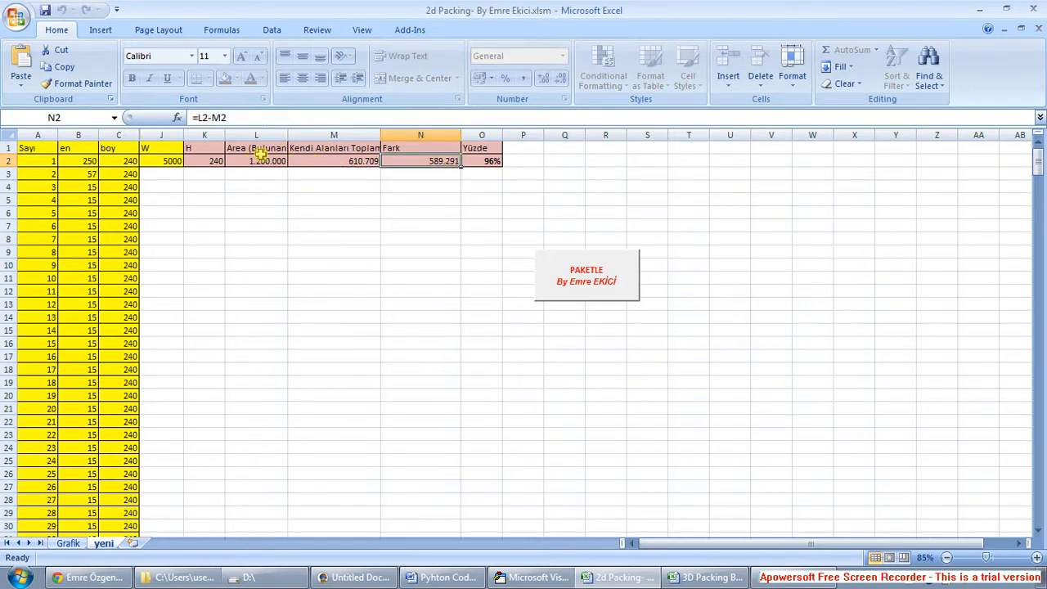
pyautogui.click(481, 160)
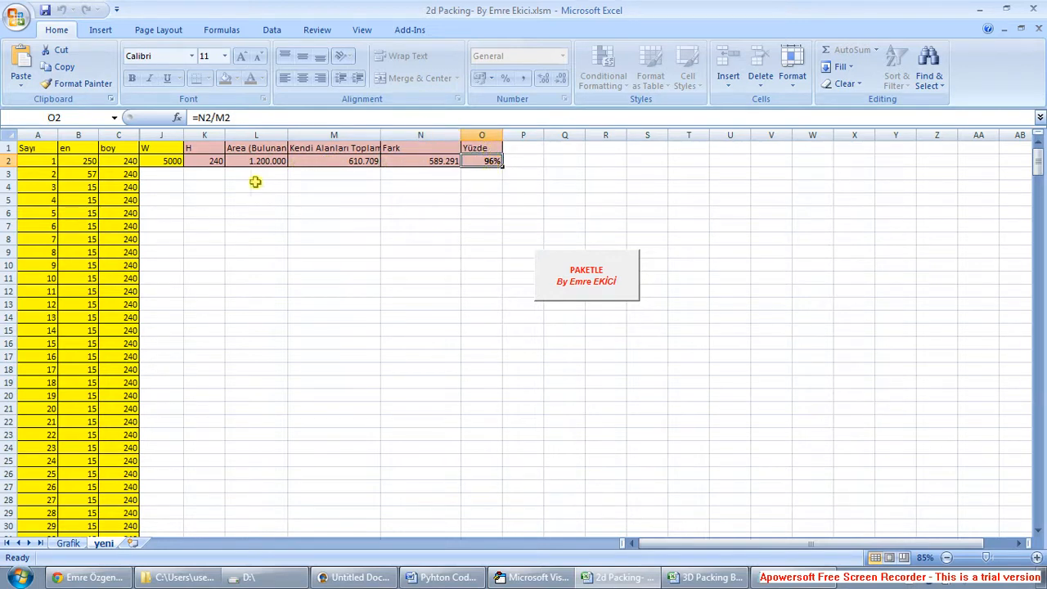
pyautogui.click(78, 161)
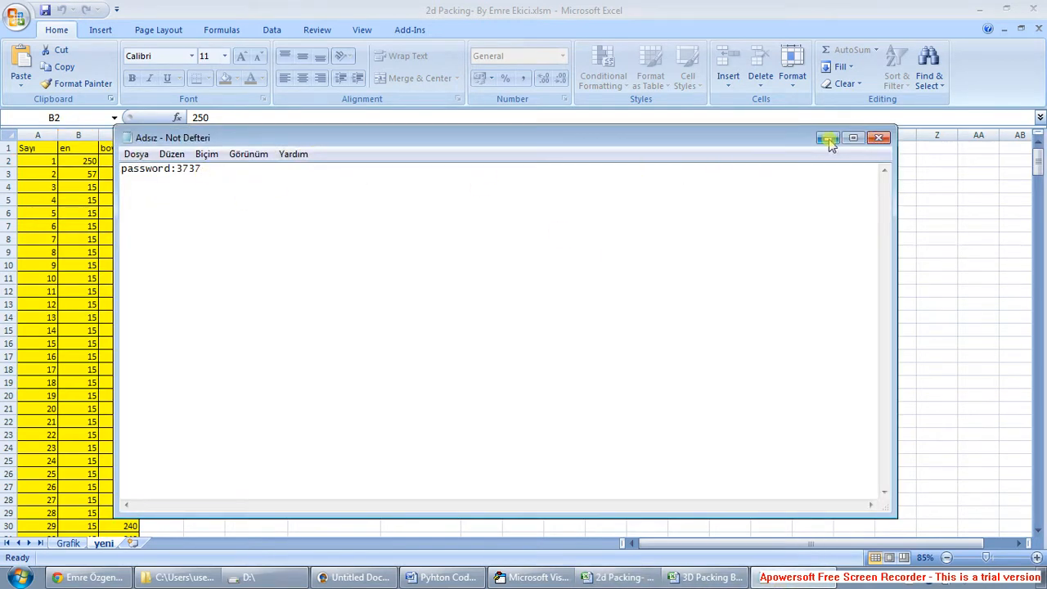
# Step: Unlock the protected box width cell with the password after one rejected attempt
pyautogui.click(828, 138)
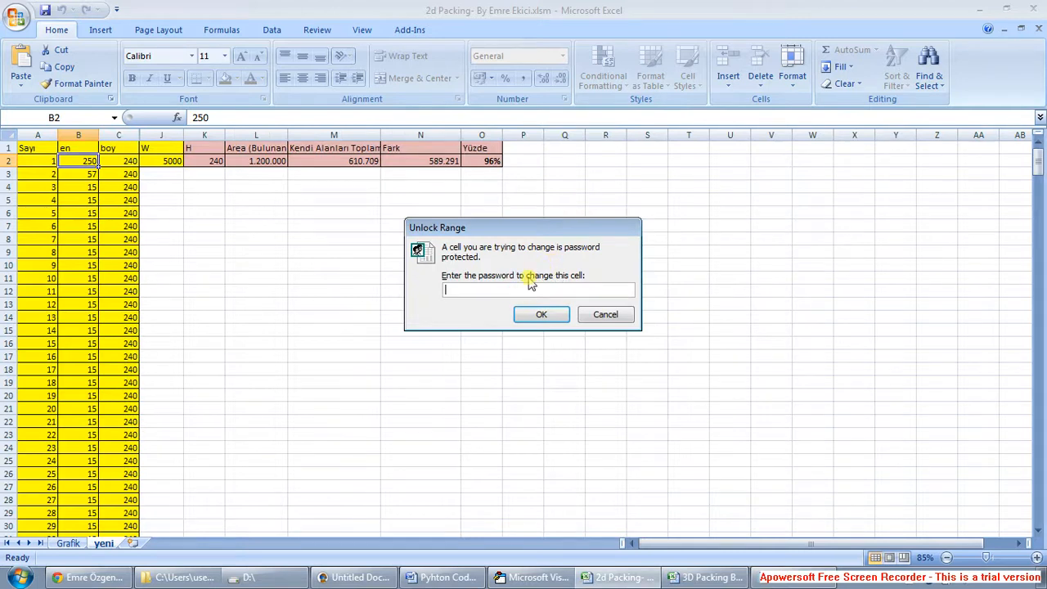
pyautogui.click(541, 314)
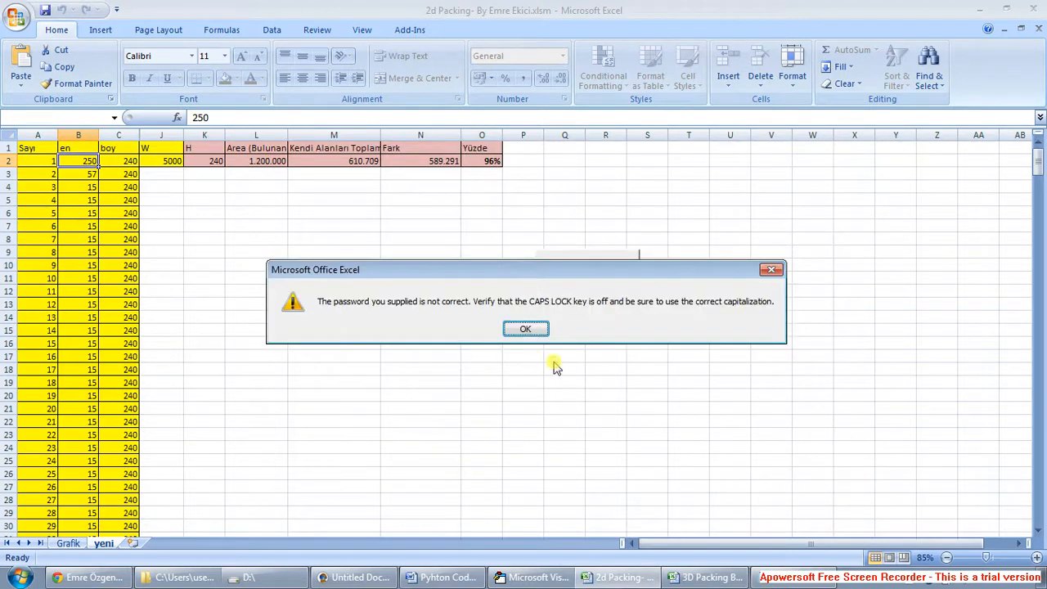
pyautogui.click(526, 328)
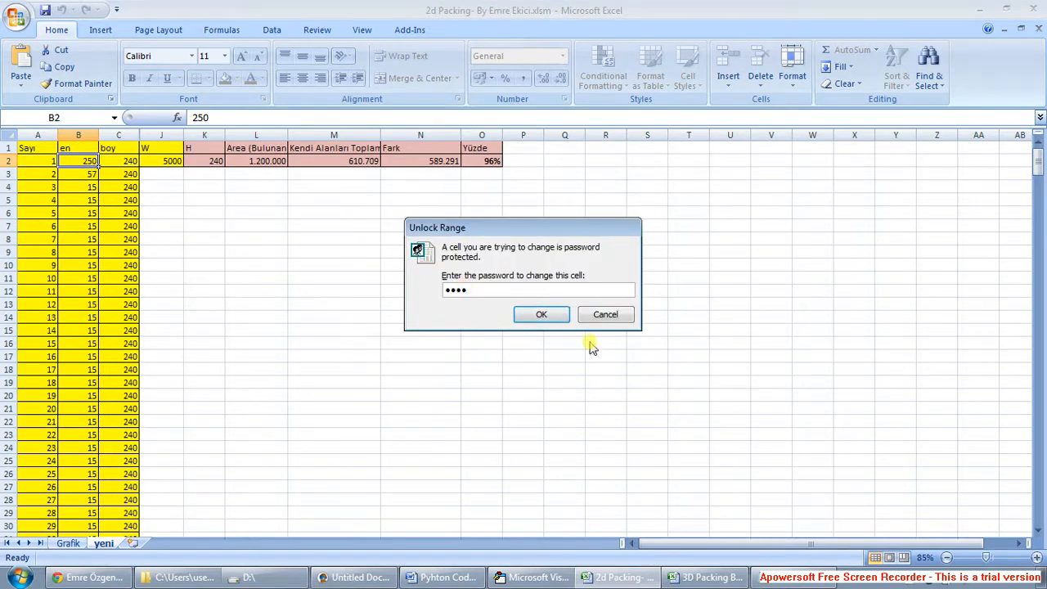
pyautogui.click(540, 314)
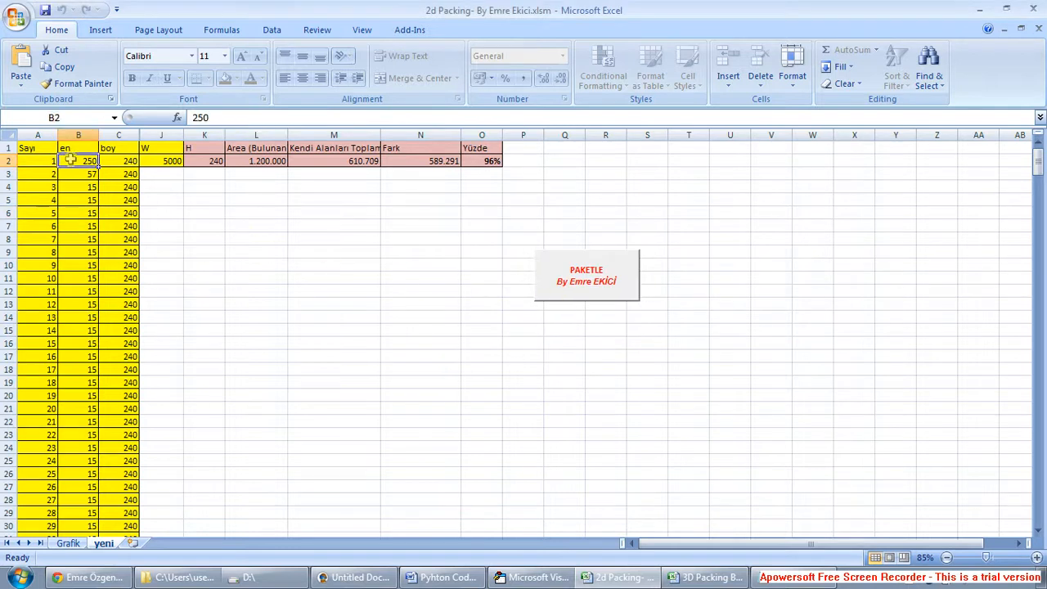
# Step: Enter new box dimensions, giving the first box a width of 60
pyautogui.write('5')
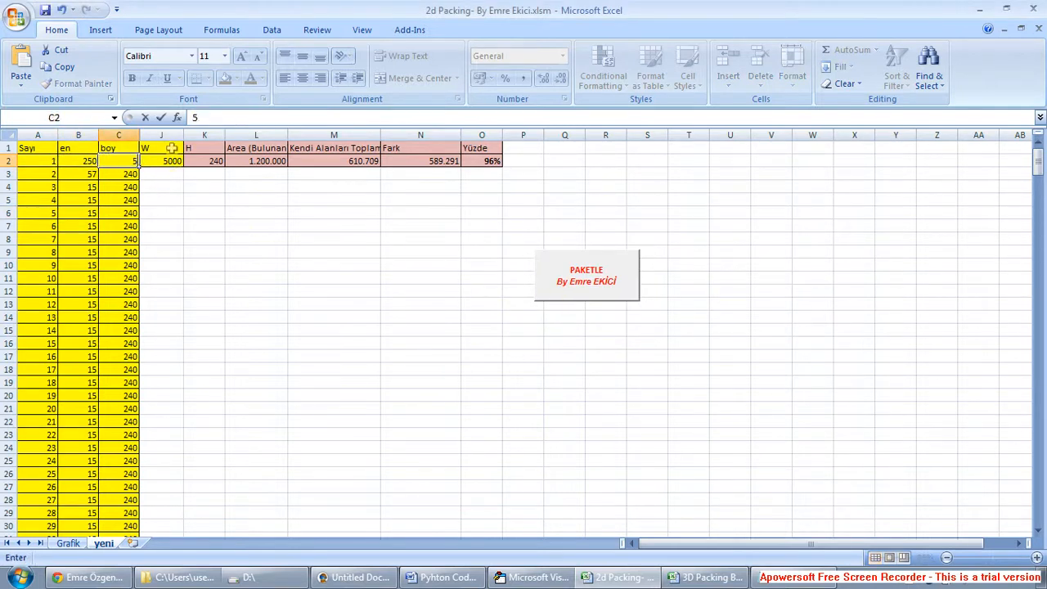
pyautogui.write('60')
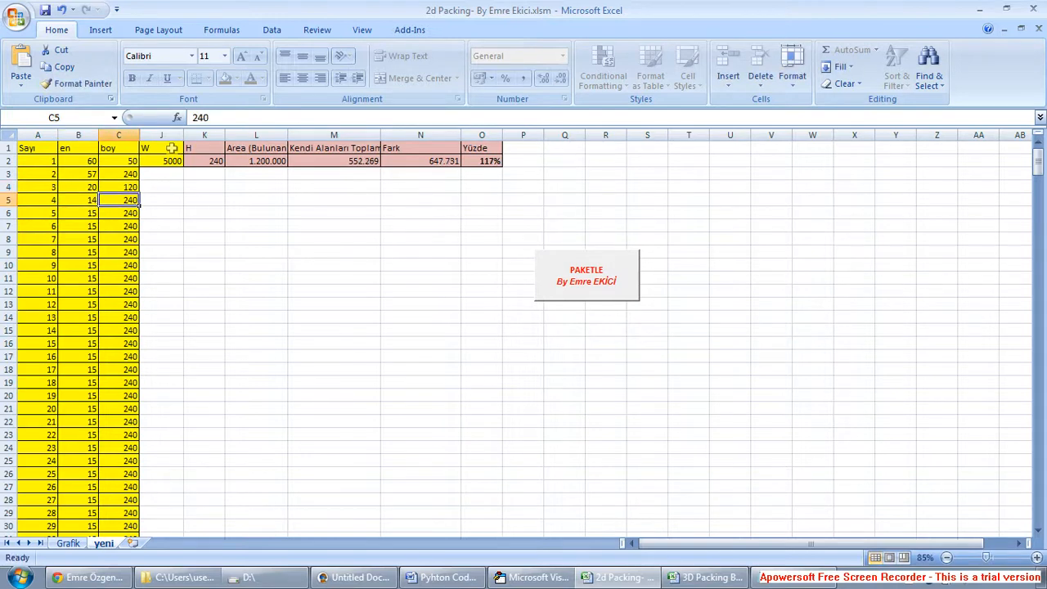
pyautogui.click(118, 213)
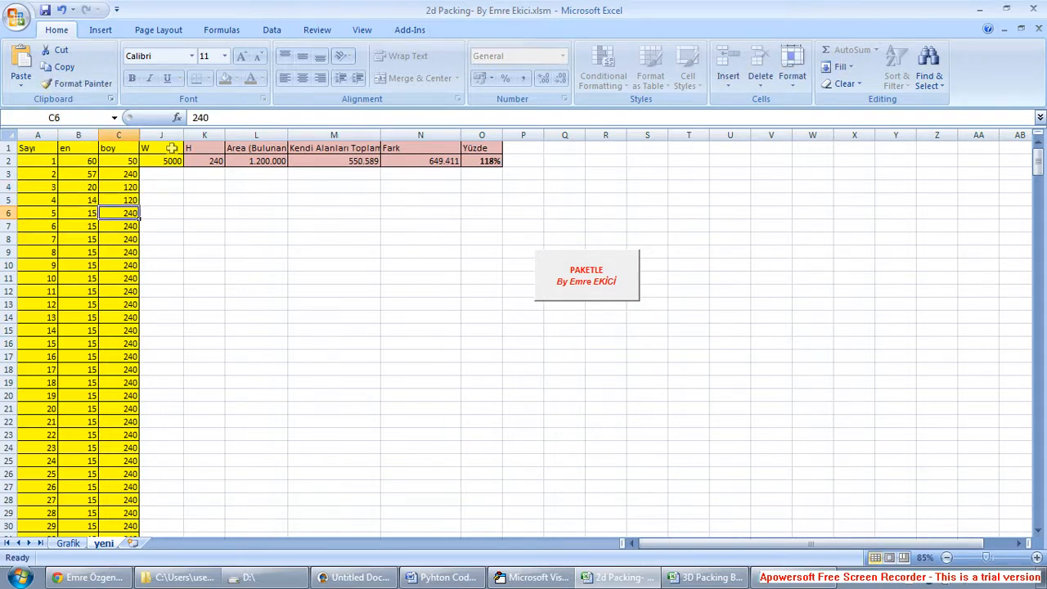
pyautogui.moveTo(115, 161)
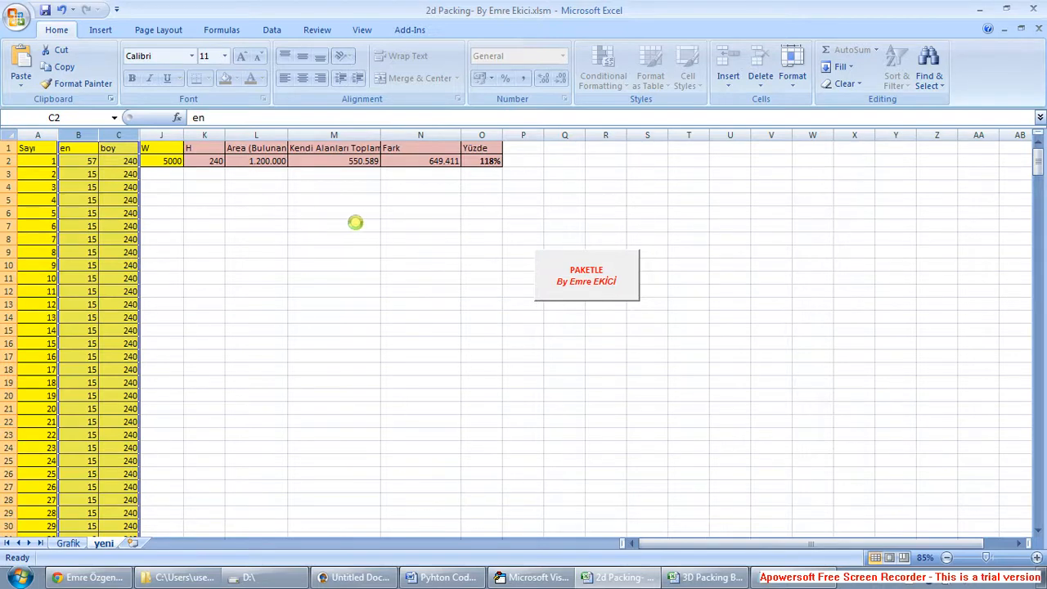
pyautogui.moveTo(327, 222)
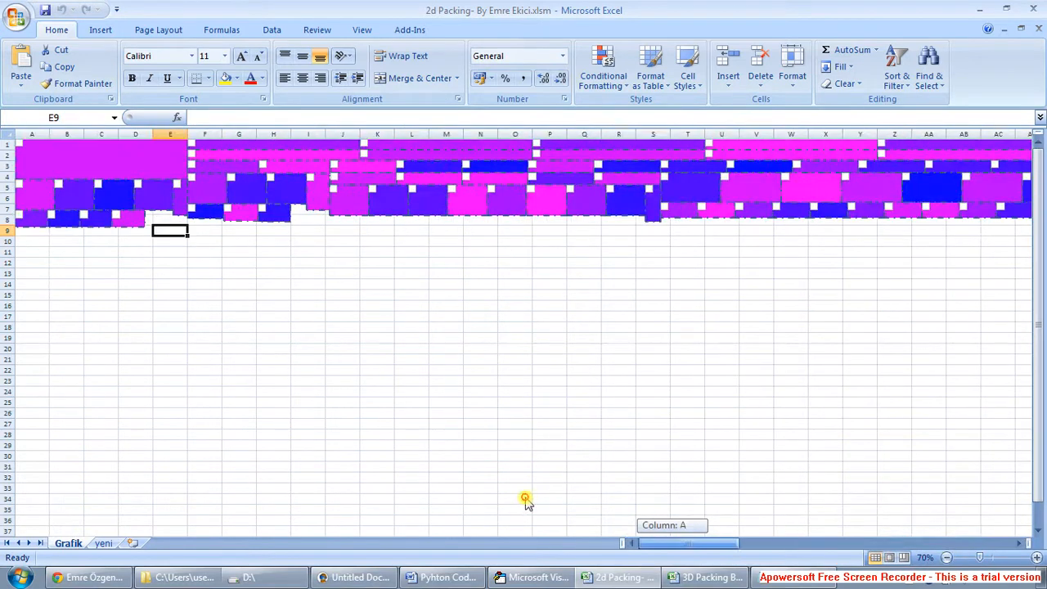
# Step: Run the PAKETLE packing macro and view the packed box layout on the Grafik sheet
pyautogui.click(412, 188)
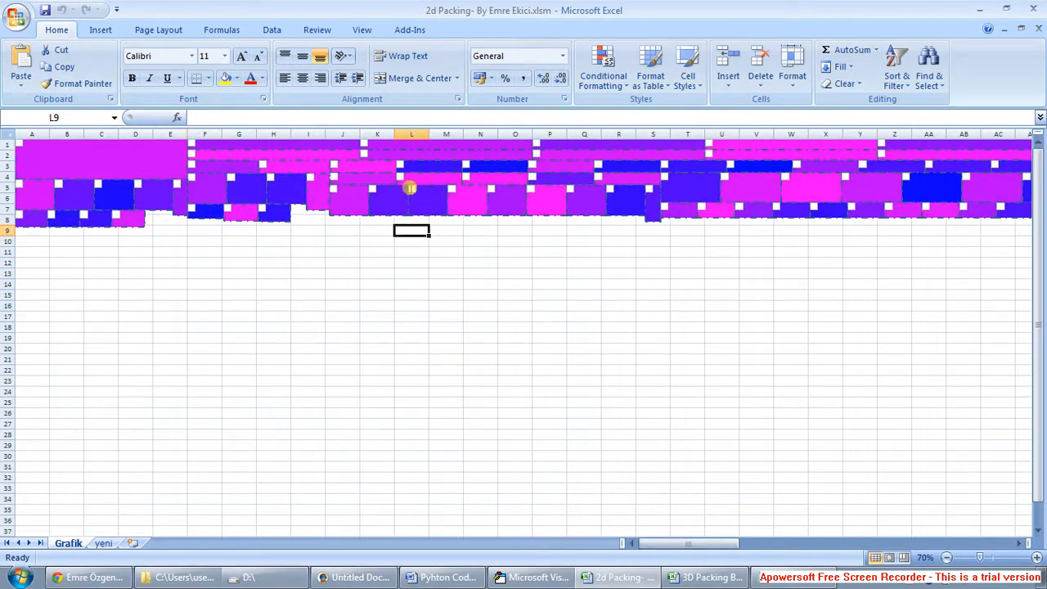
pyautogui.click(413, 194)
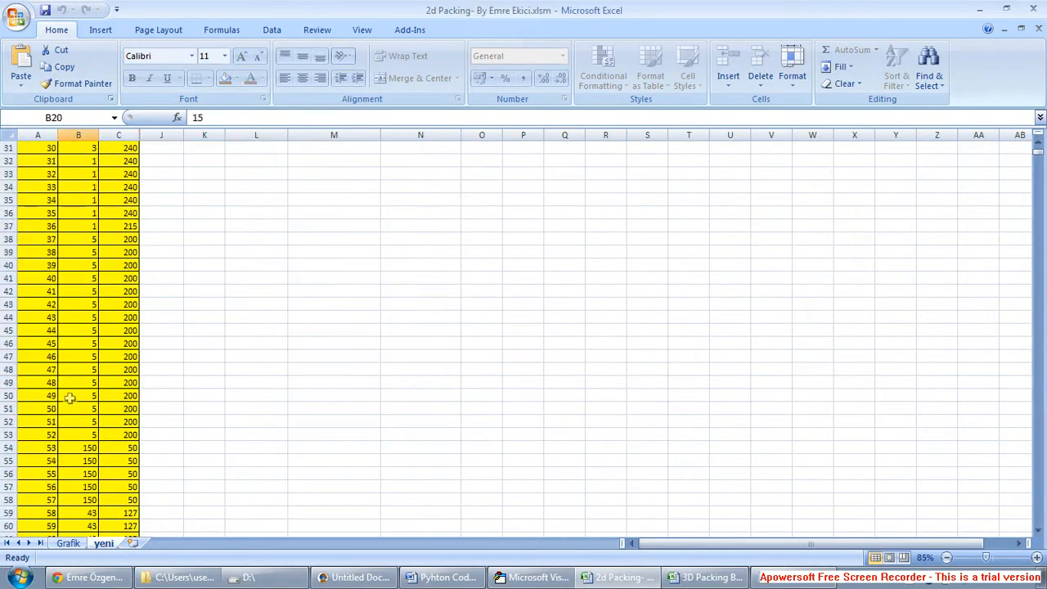
pyautogui.scroll(-3)
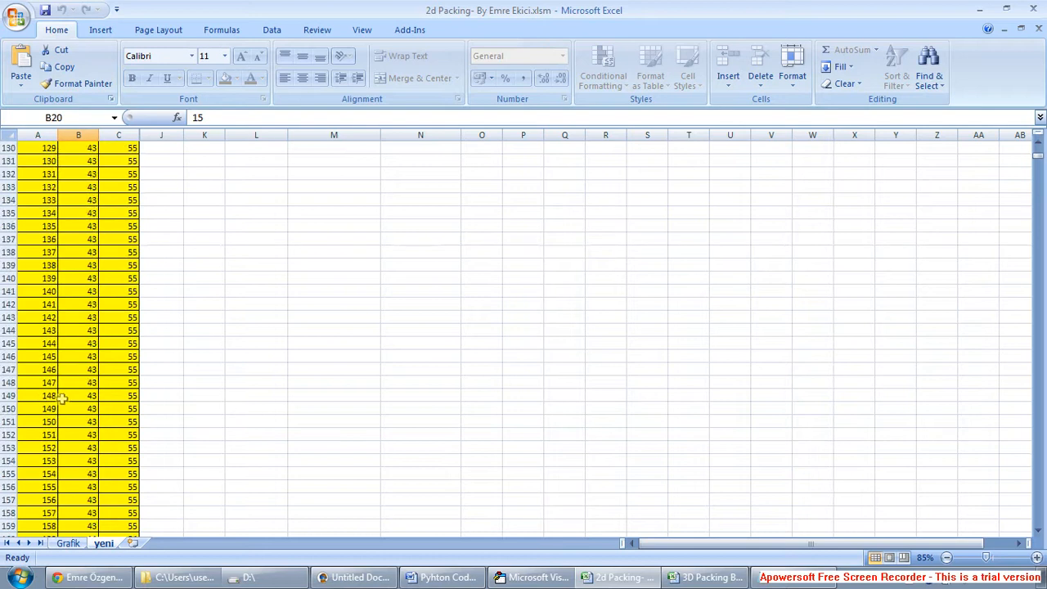
pyautogui.click(37, 369)
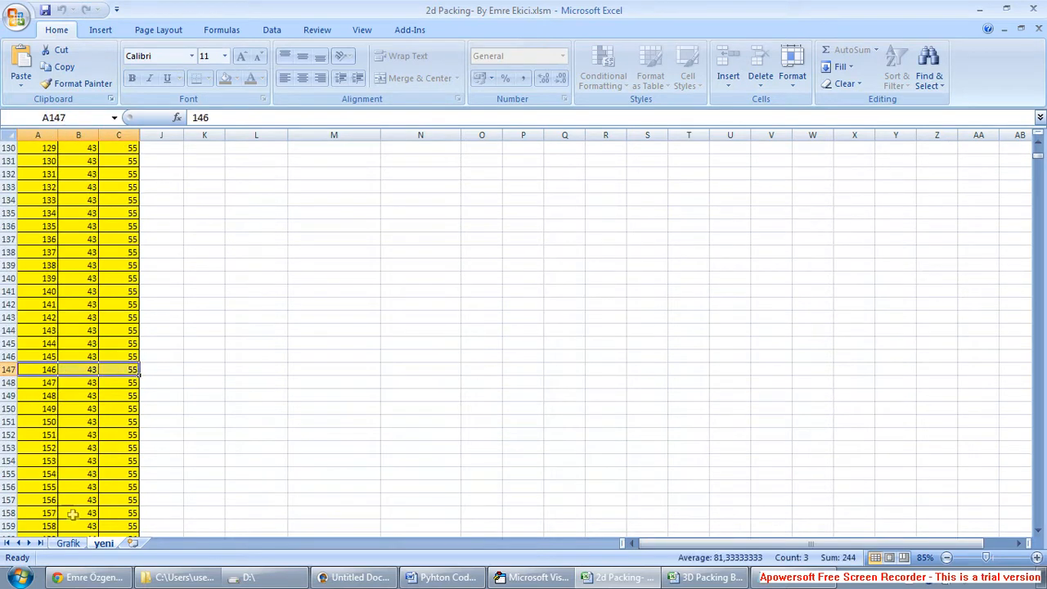
pyautogui.click(256, 264)
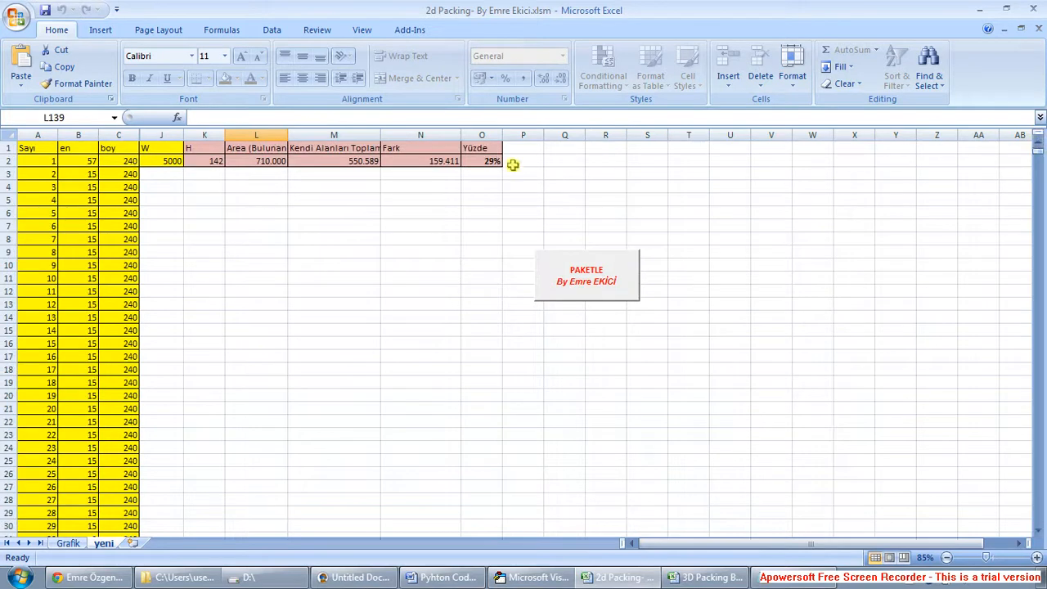
pyautogui.click(482, 160)
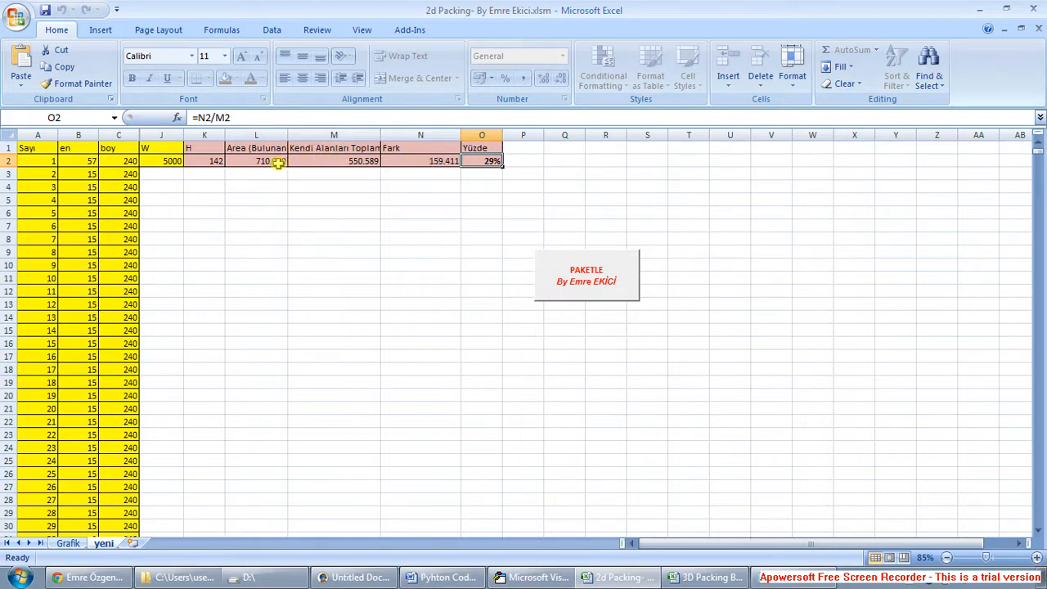
pyautogui.click(256, 161)
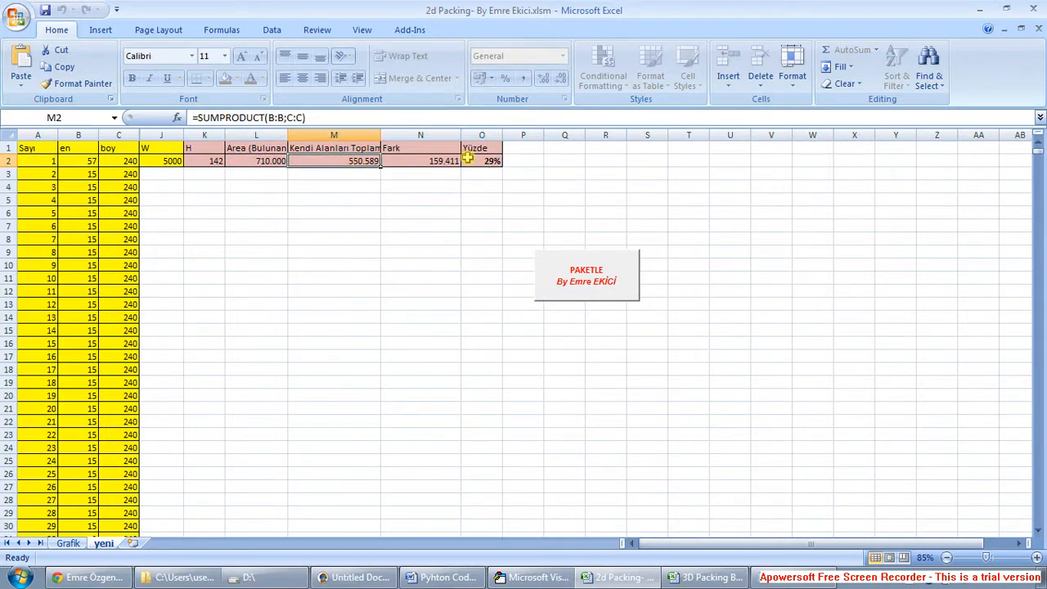
pyautogui.click(419, 160)
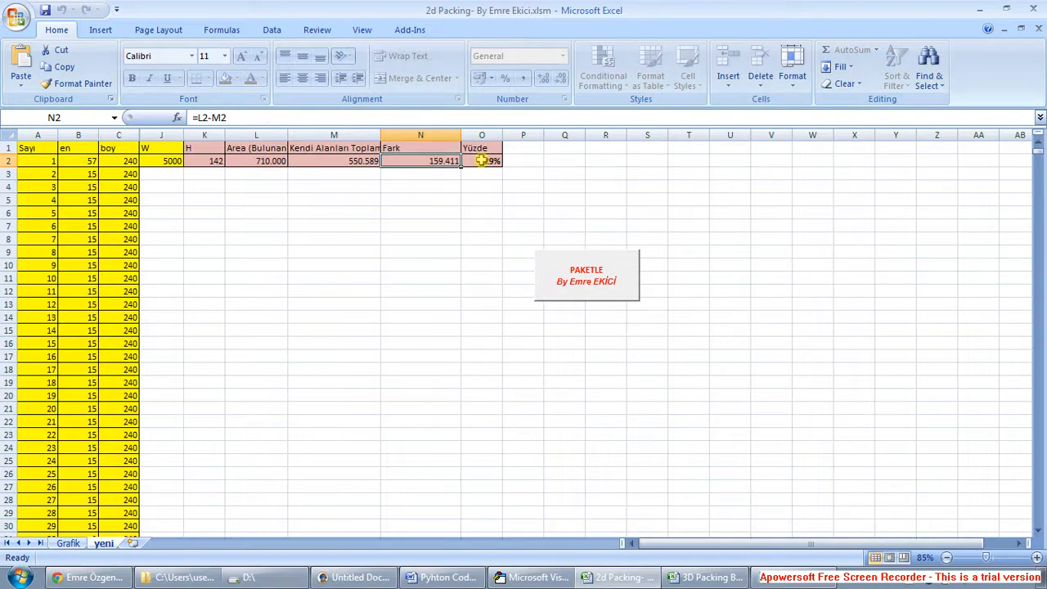
pyautogui.click(421, 213)
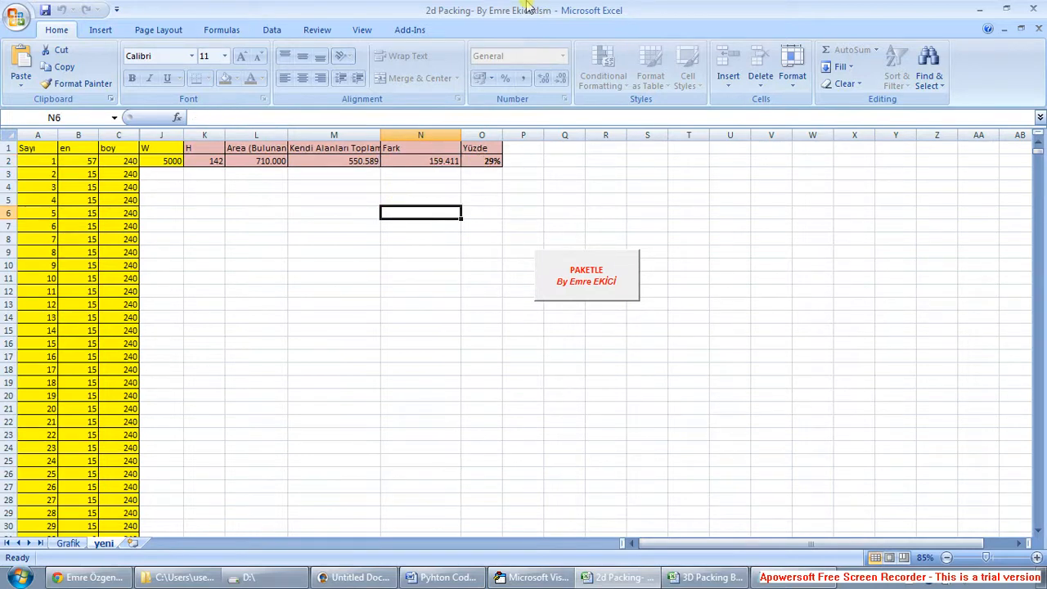